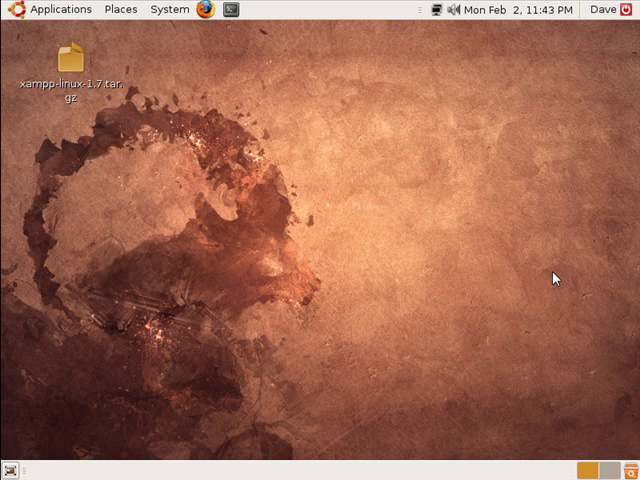
mouse_move(372, 192)
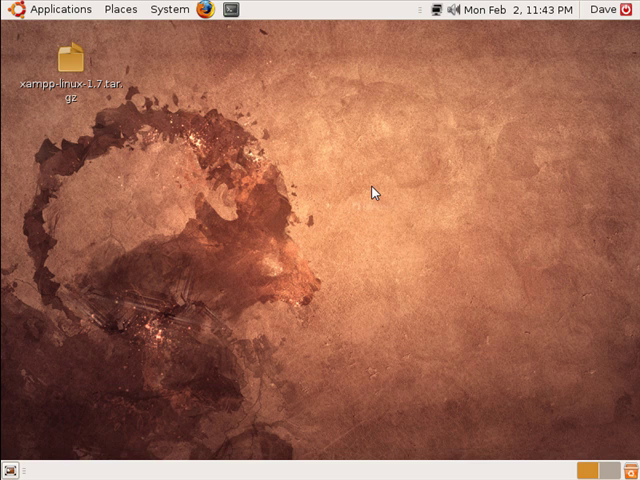
mouse_move(142, 82)
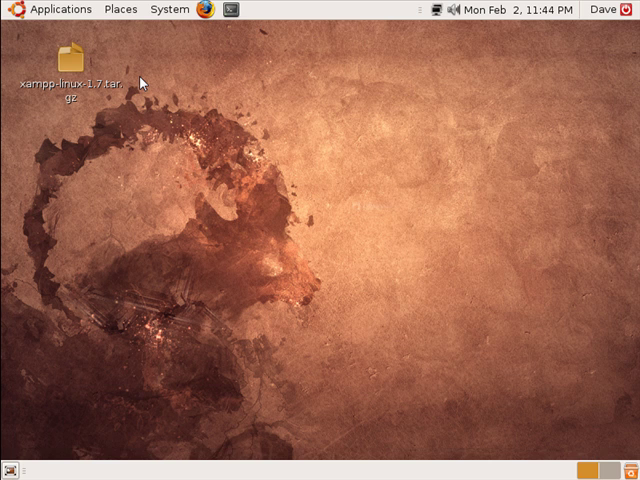
mouse_move(140, 184)
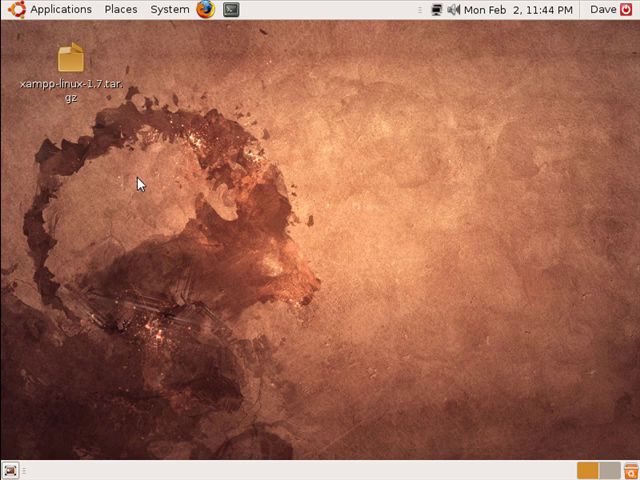
mouse_move(212, 46)
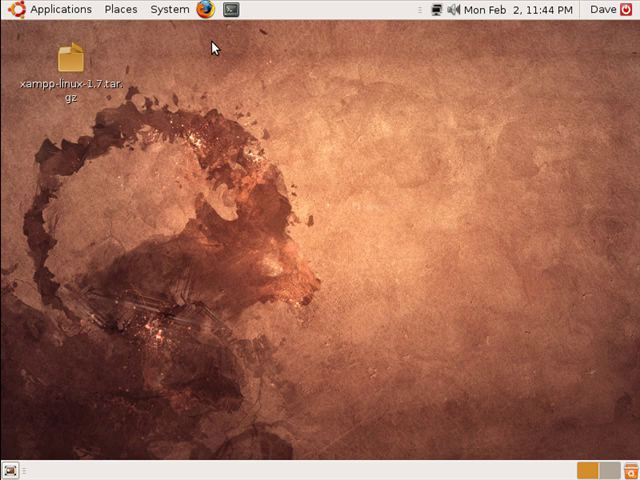
mouse_move(28, 88)
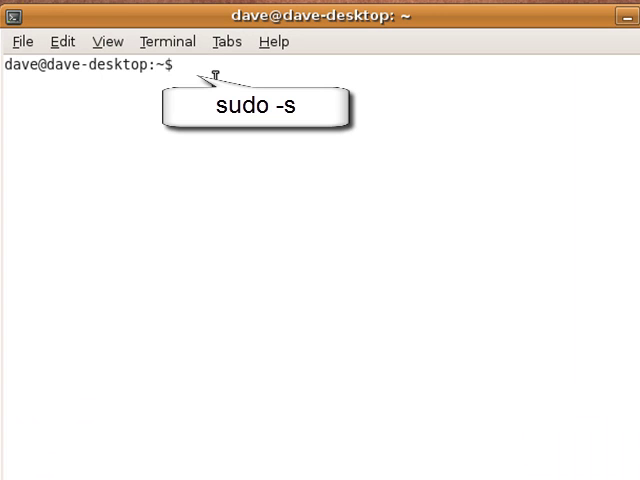
- Get a root shell with sudo -s, list the home folders and change into Desktop
type("sudo -s")
type("dir")
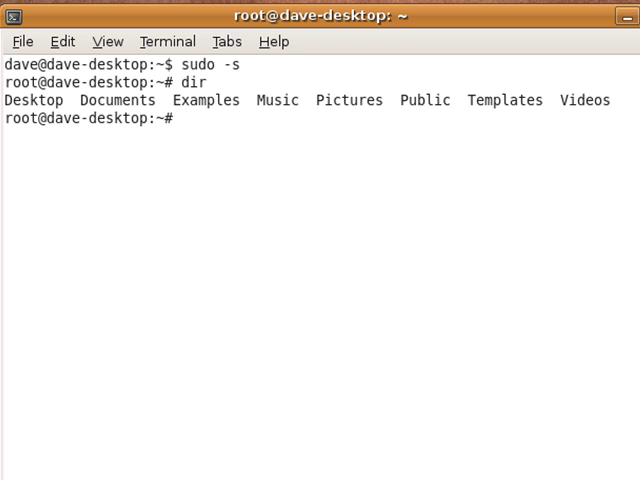
type("cd")
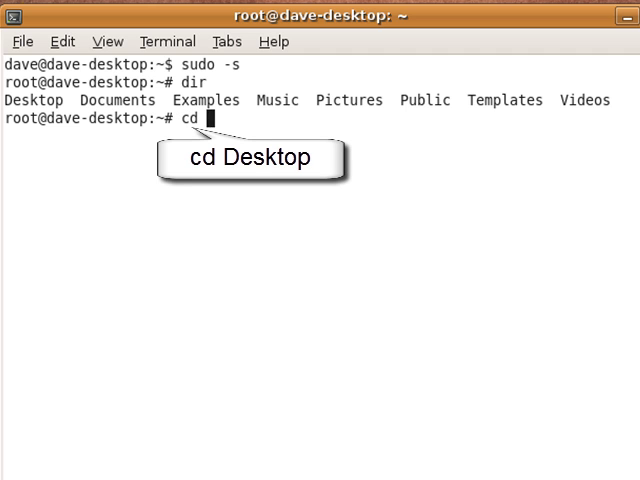
key("Return")
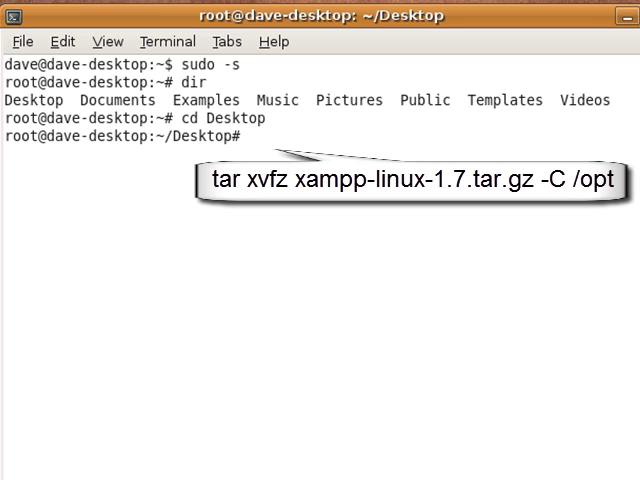
- Enter the command tar xvfz xampp-linux-1.7.tar.gz -C /opt at the root prompt without running it
type("tar")
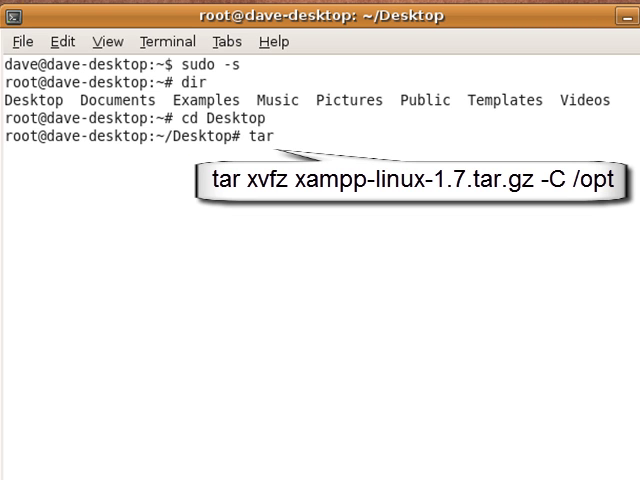
type("xvfz")
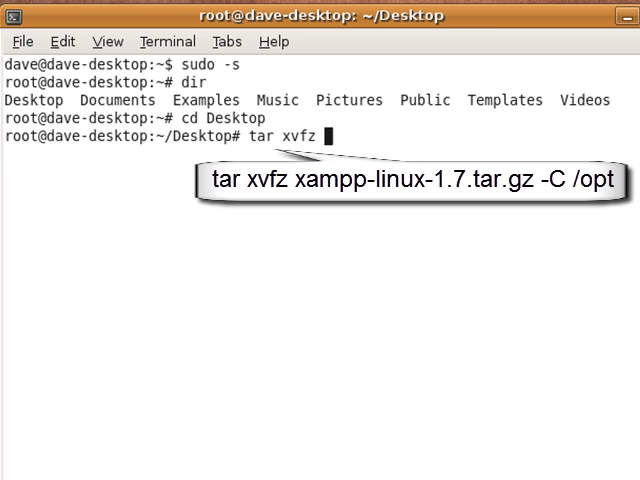
type("xampp-")
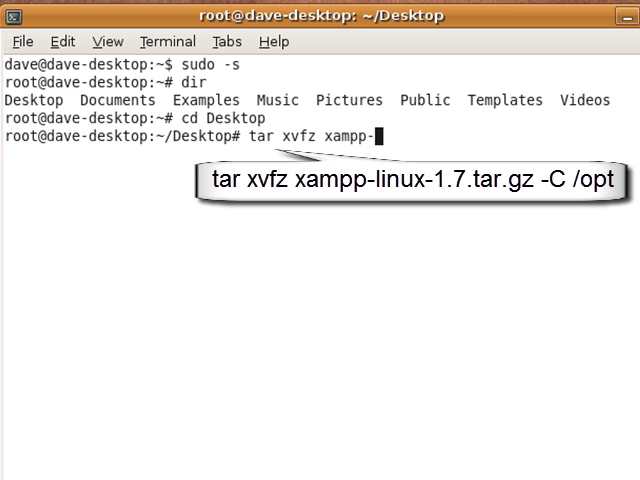
type("-linux")
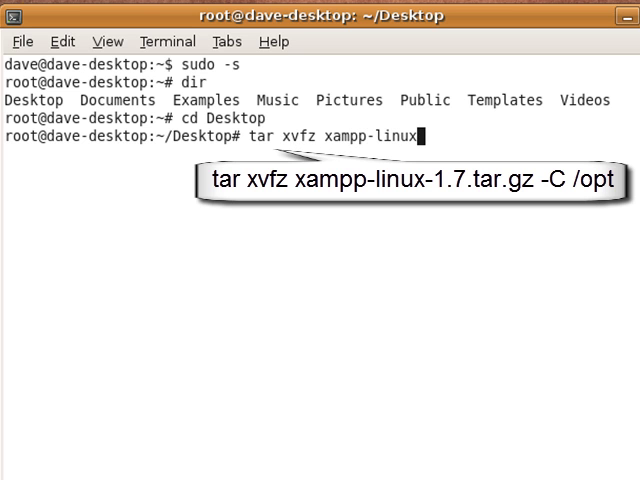
type("-1")
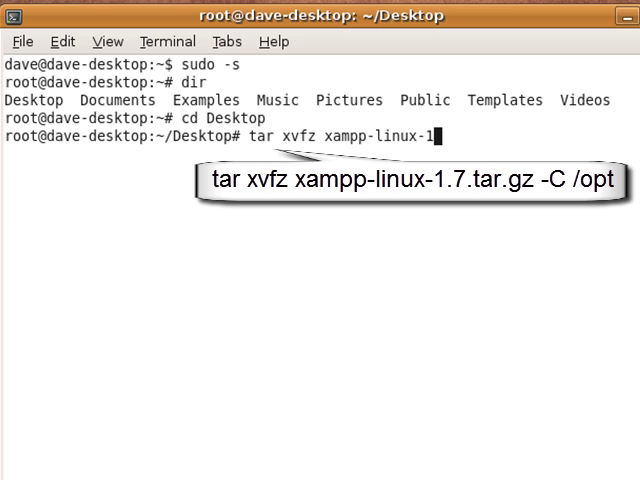
type(".7.")
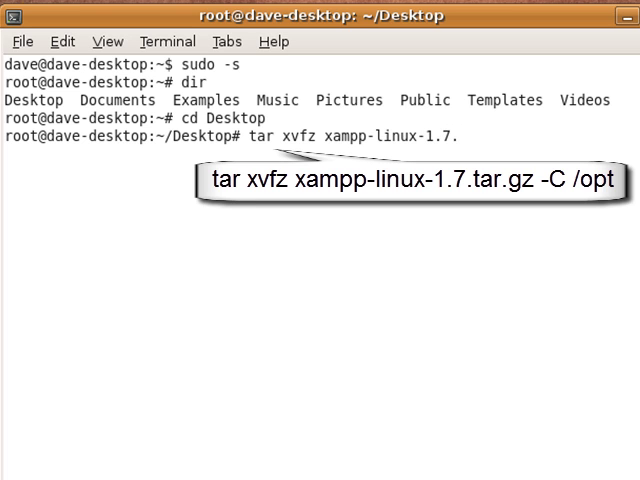
type("tar.gz -C")
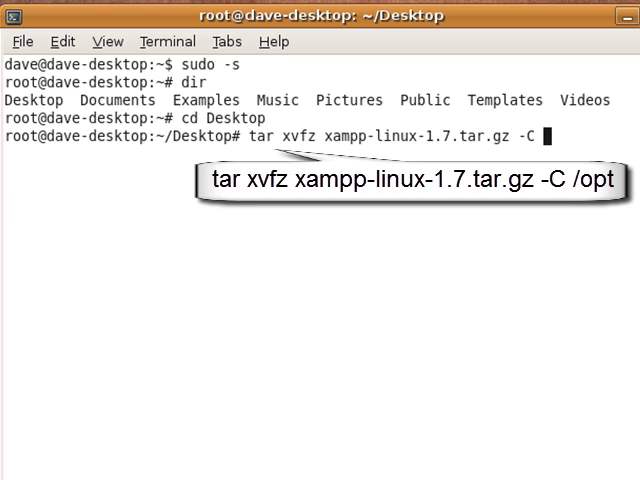
type("opt")
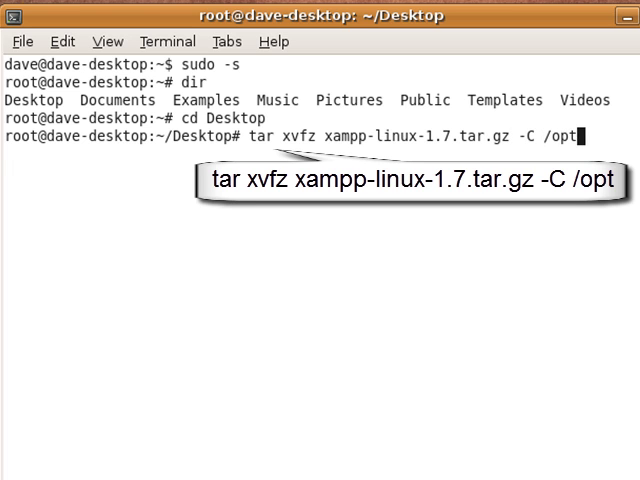
- Run the tar extraction and follow the lampp file listing until the root prompt returns
key("Return")
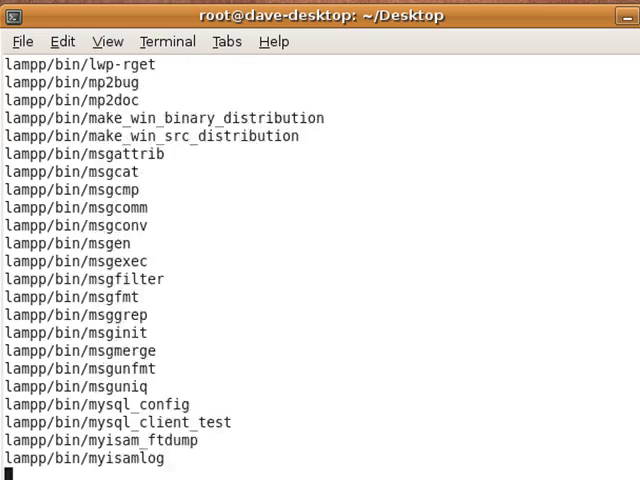
scroll("down", 3)
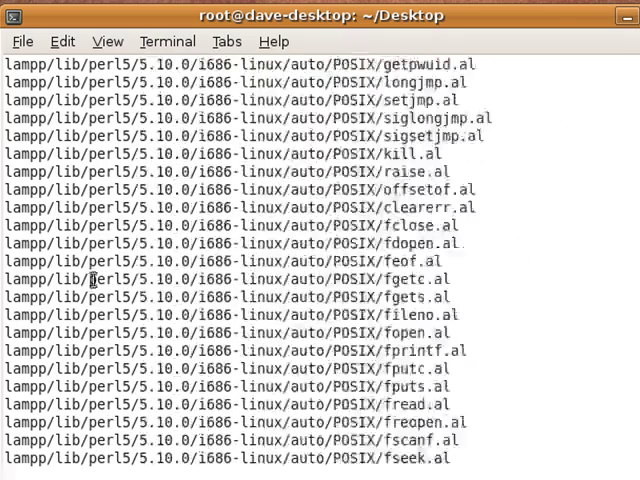
scroll("down", 3)
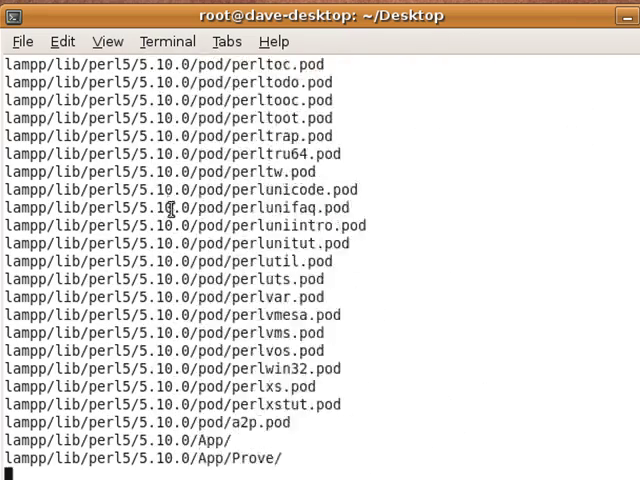
scroll("down", 3)
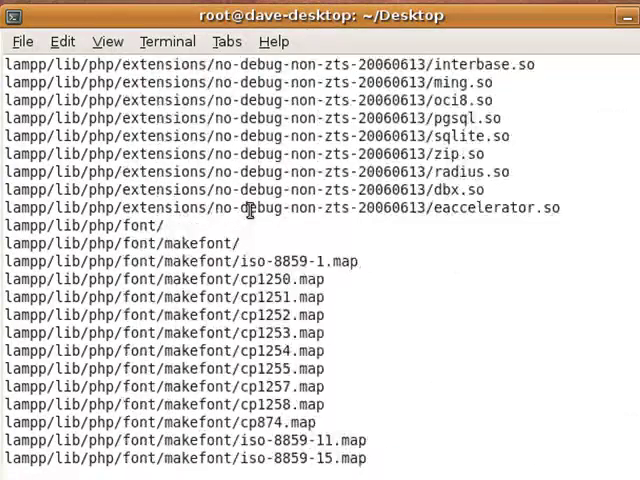
scroll("down", 3)
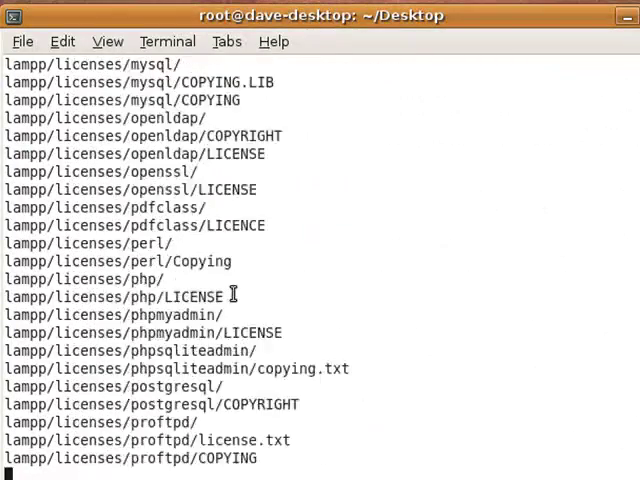
scroll("down", 3)
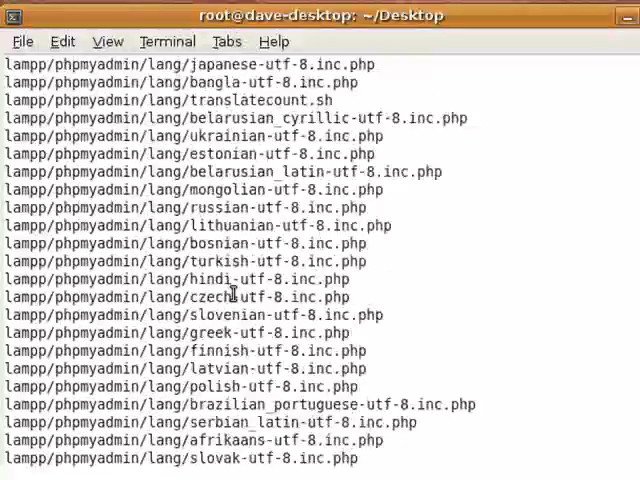
scroll("down", 3)
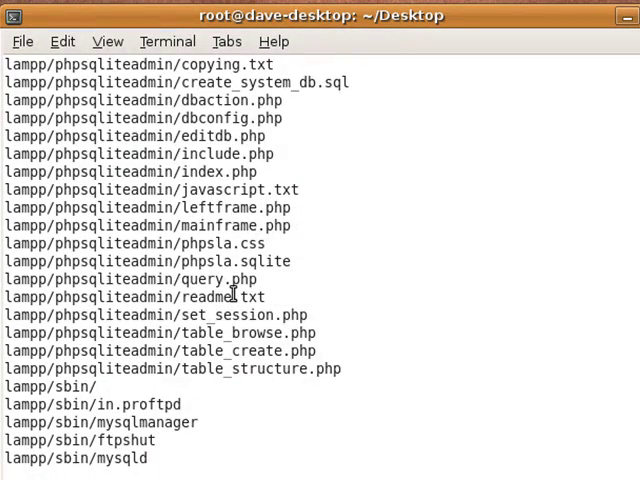
scroll("down", 3)
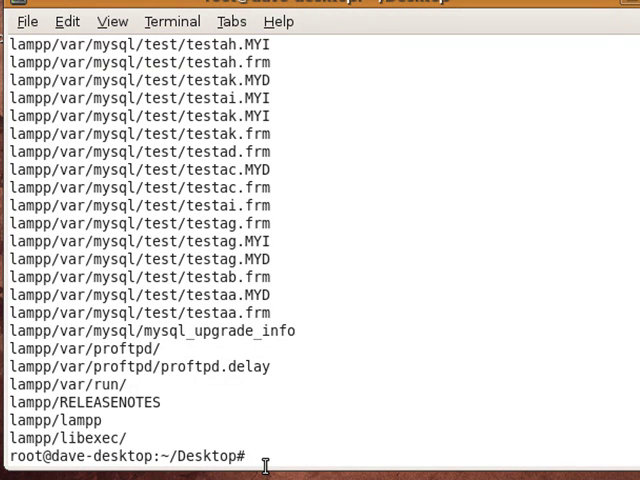
- Start XAMPP with /opt/lampp/lampp start and return to the desktop
type(".")
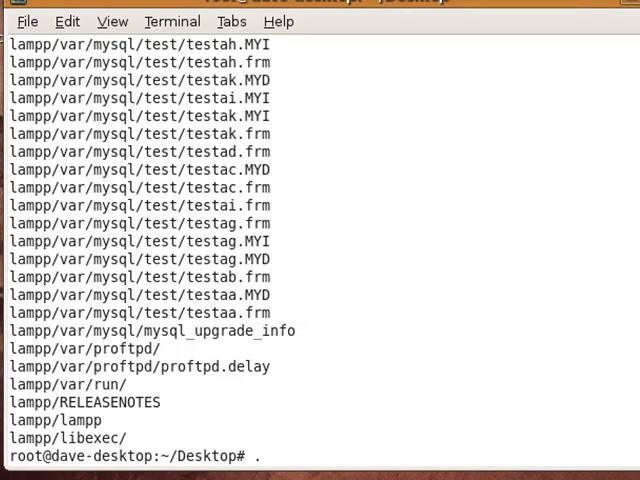
type("/opt")
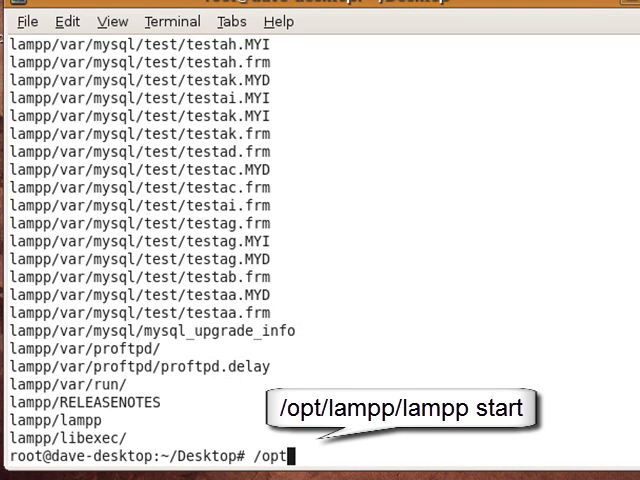
type("/lampp/lampp start")
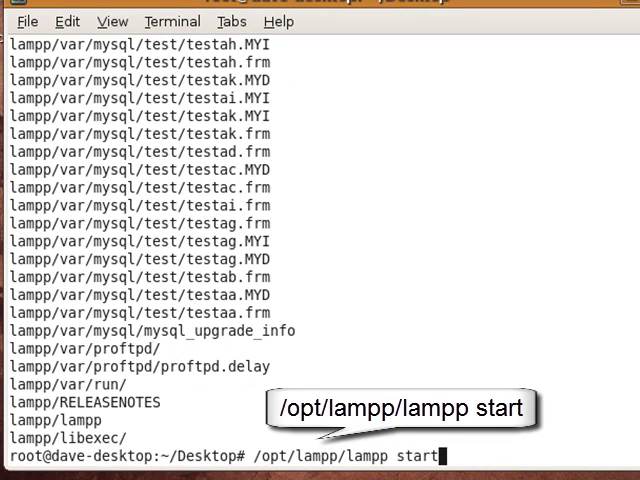
key("Return")
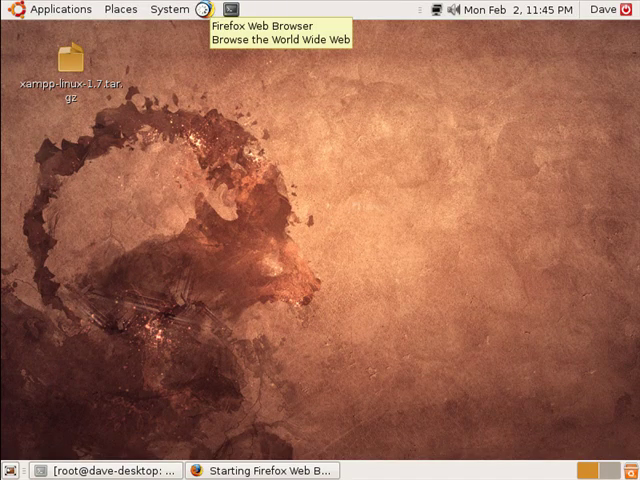
- Browse to localhost in Firefox and choose the English XAMPP pages
left_click(196, 8)
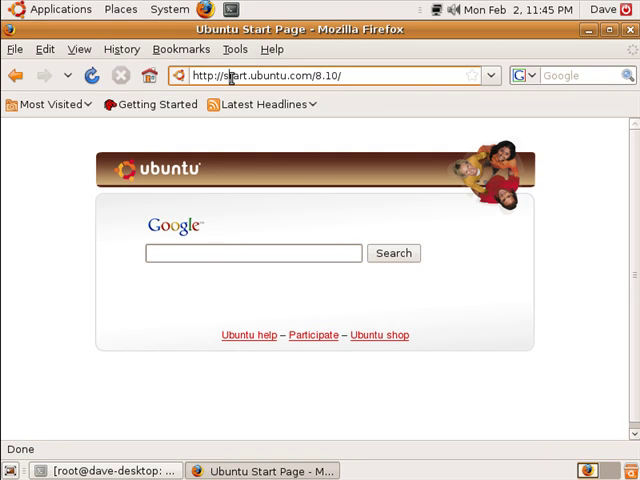
left_click(330, 76)
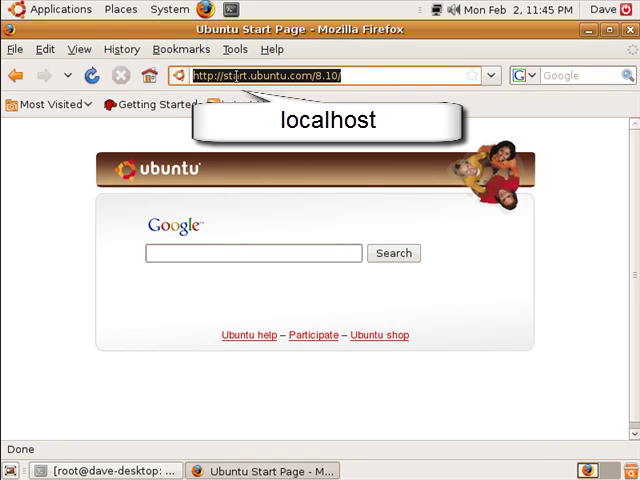
type("localhost/xampp/splash.php")
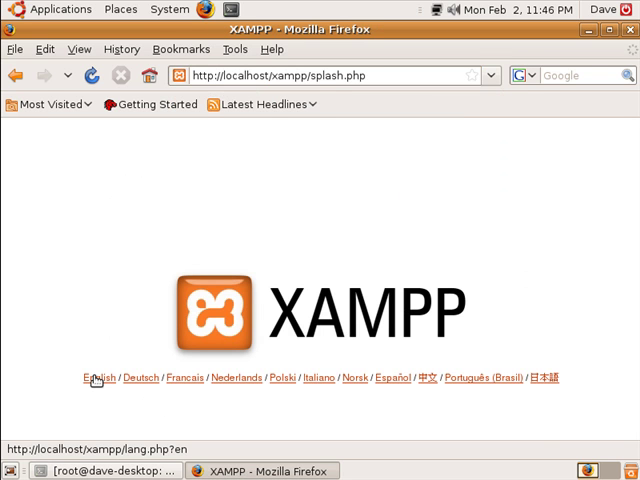
left_click(94, 376)
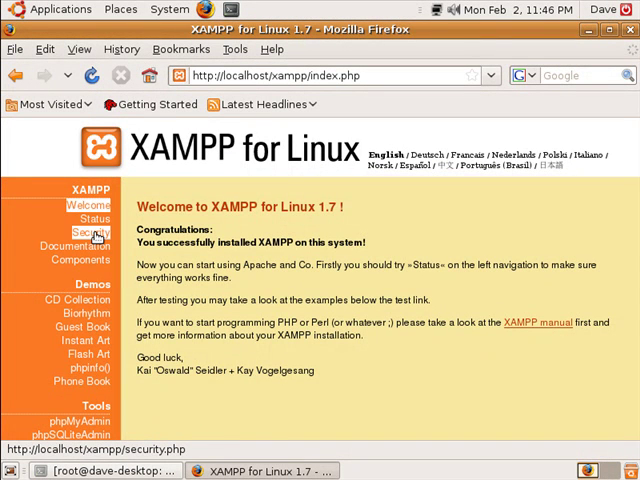
- Show the XAMPP security status page listing every check as unsecure
left_click(88, 232)
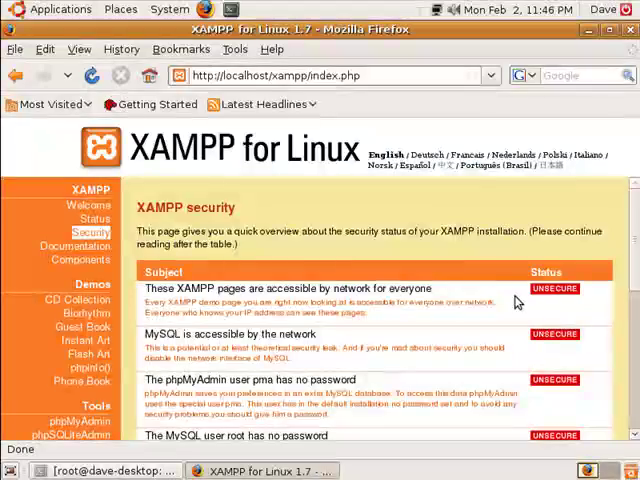
scroll("down", 3)
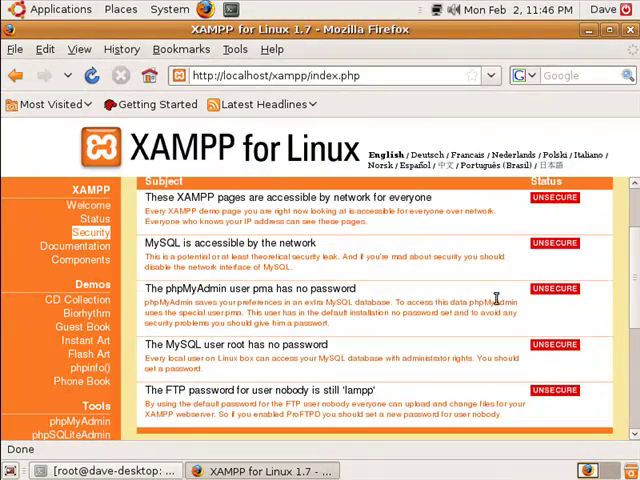
scroll("down", 3)
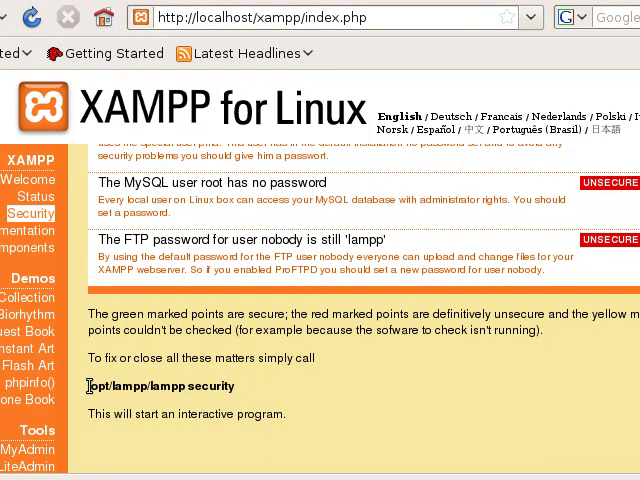
- Copy /opt/lampp/lampp security from the page and run it in the terminal
double_click(160, 386)
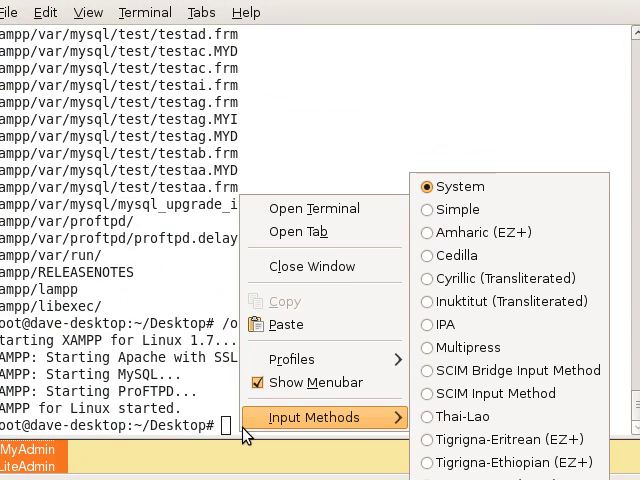
mouse_move(288, 324)
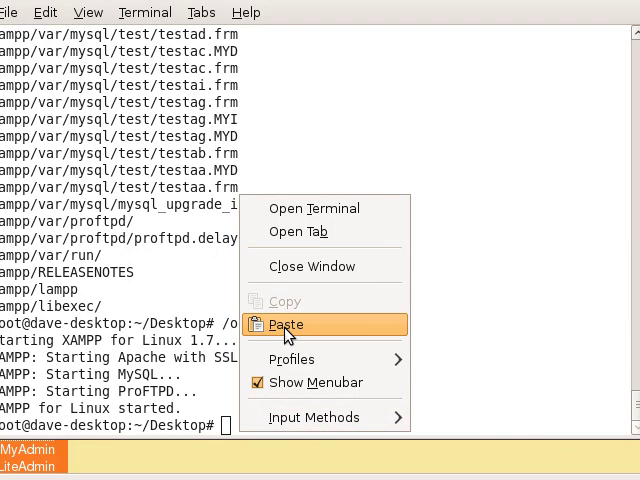
left_click(288, 324)
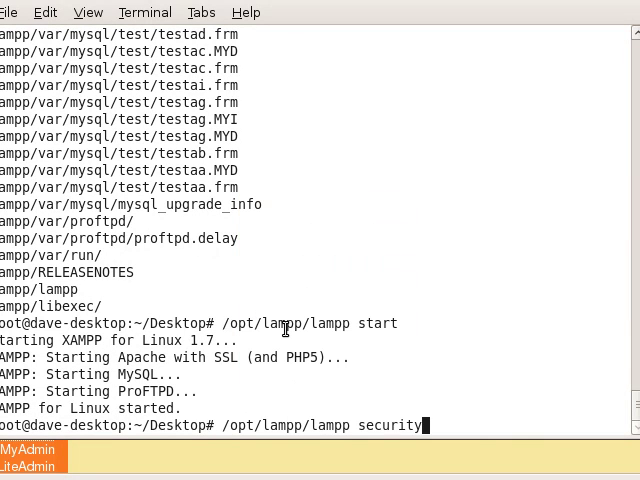
key("Return")
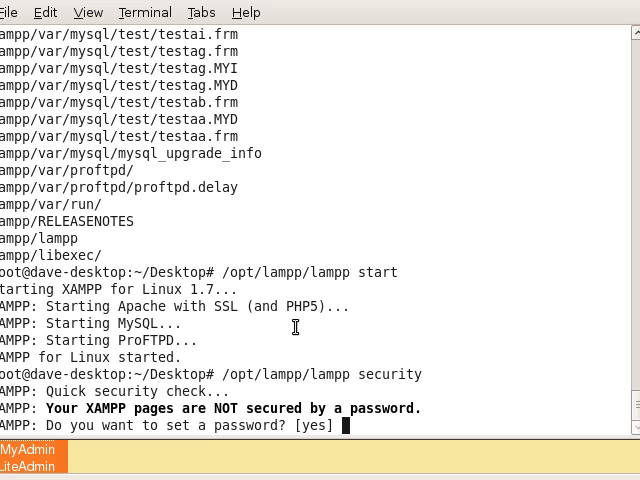
- Answer yes at each prompt, setting the XAMPP page and MySQL passwords and disabling MySQL network access
type("yes")
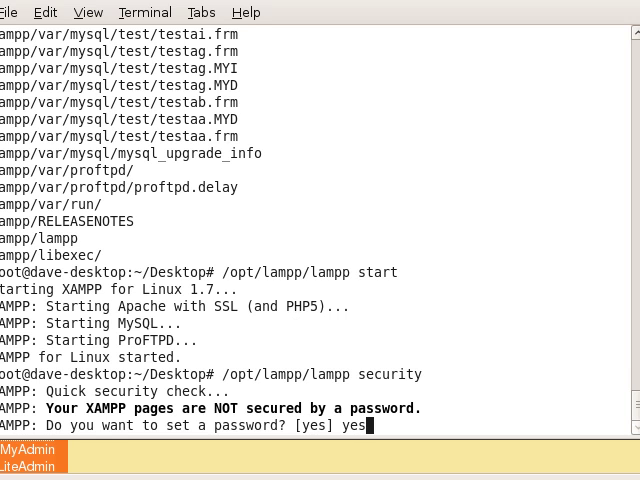
key("Return")
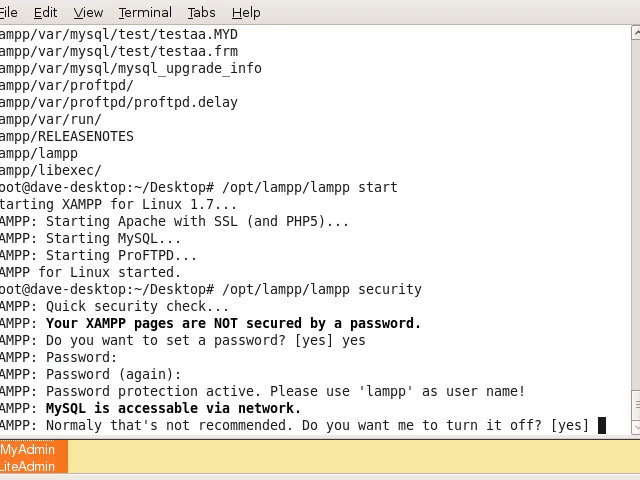
type("yes")
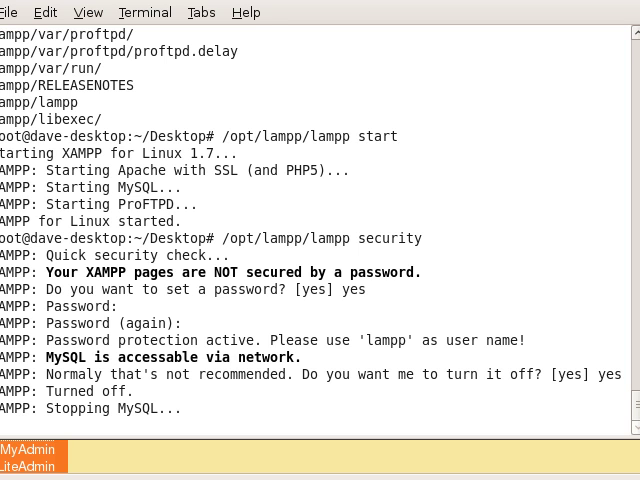
scroll("down", 3)
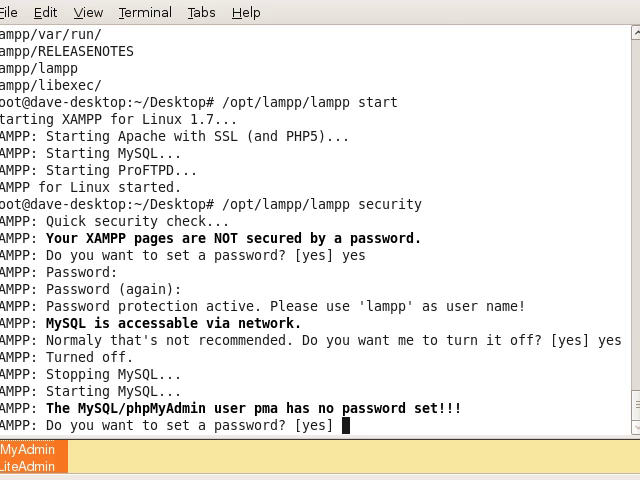
type("yes")
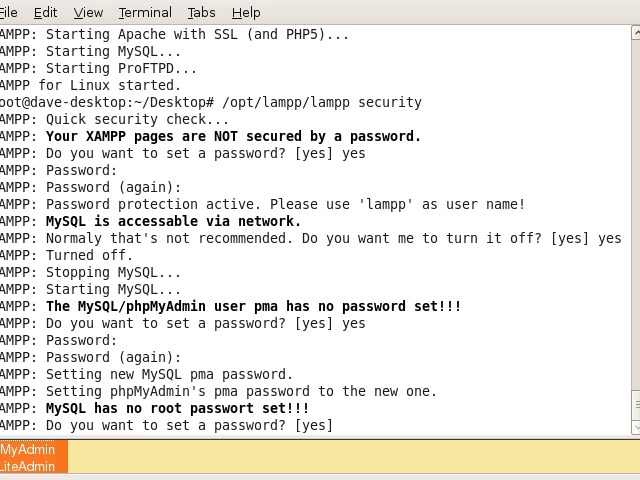
type("yes")
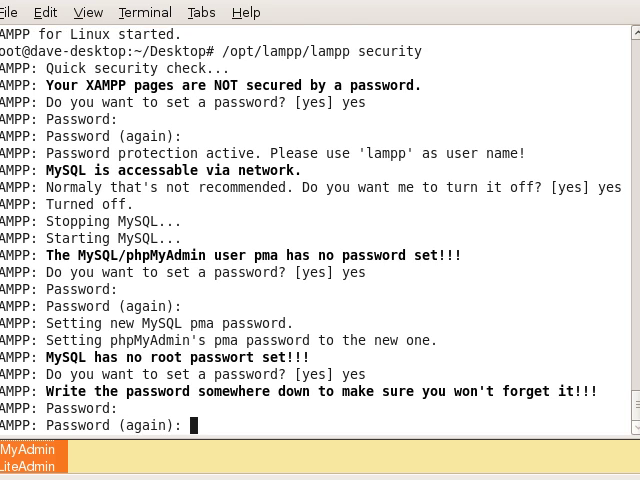
scroll("down", 3)
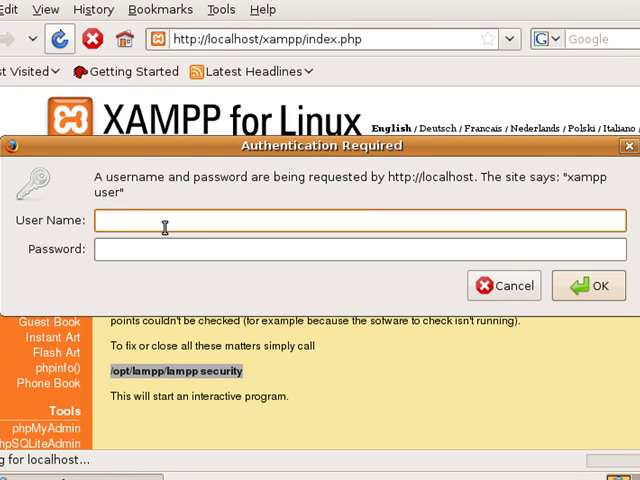
- Log in as lampp with the new password and reload the security page showing all items secure
type("lampp")
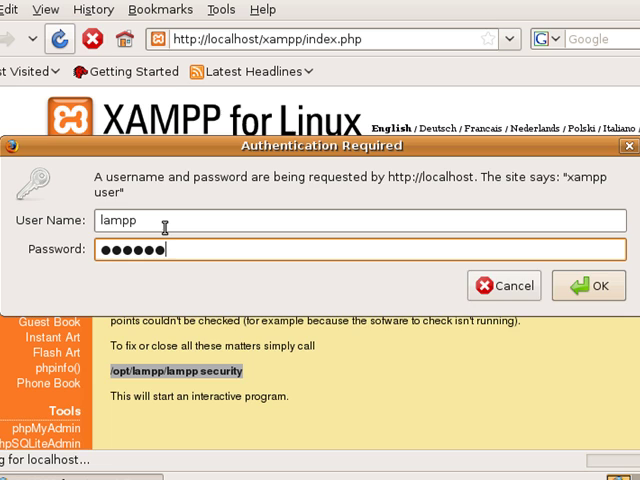
left_click(588, 284)
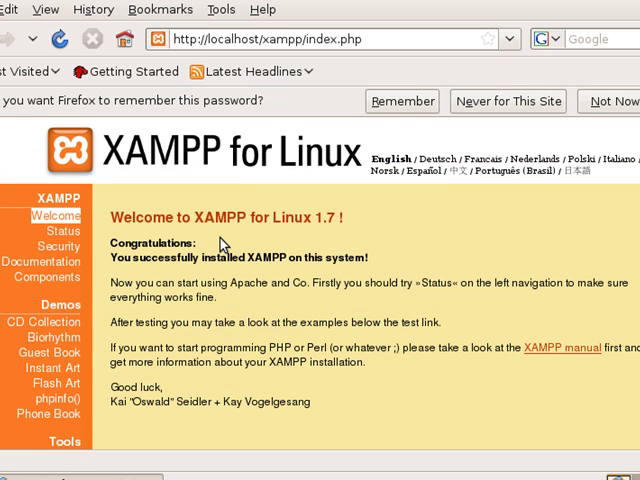
left_click(56, 236)
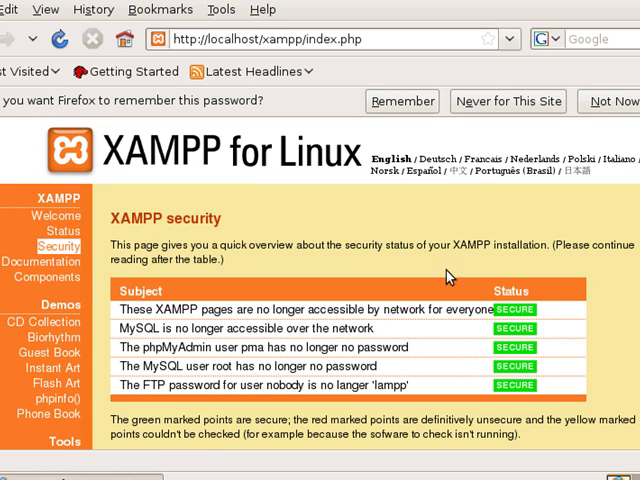
mouse_move(504, 340)
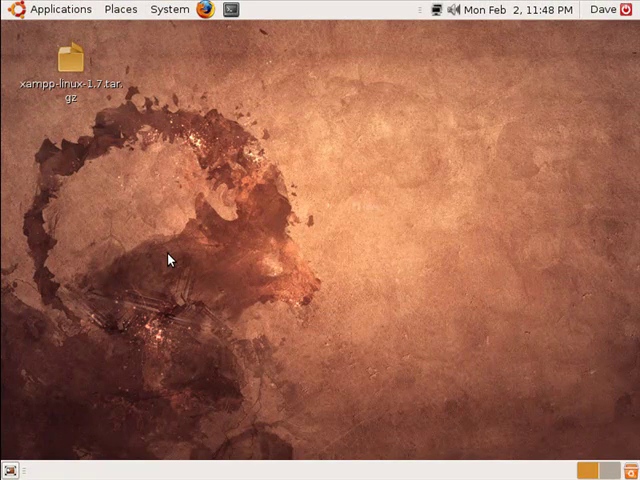
mouse_move(68, 132)
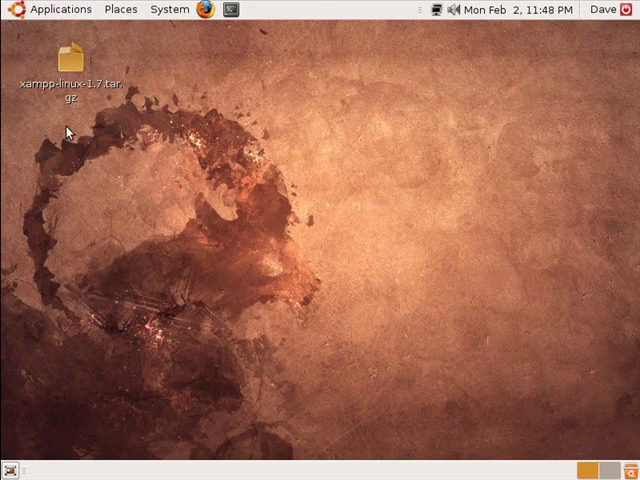
mouse_move(268, 86)
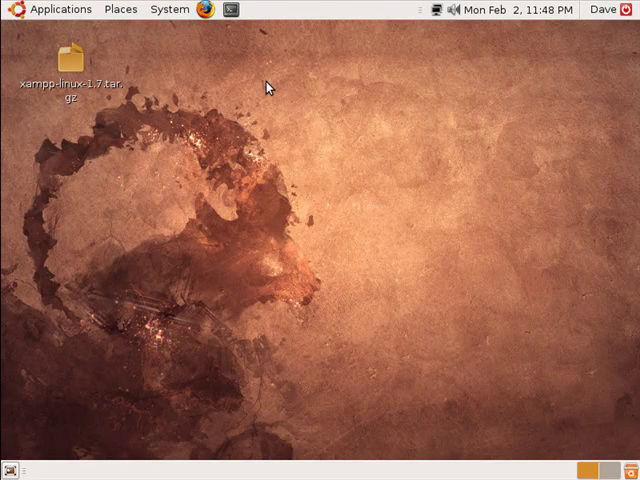